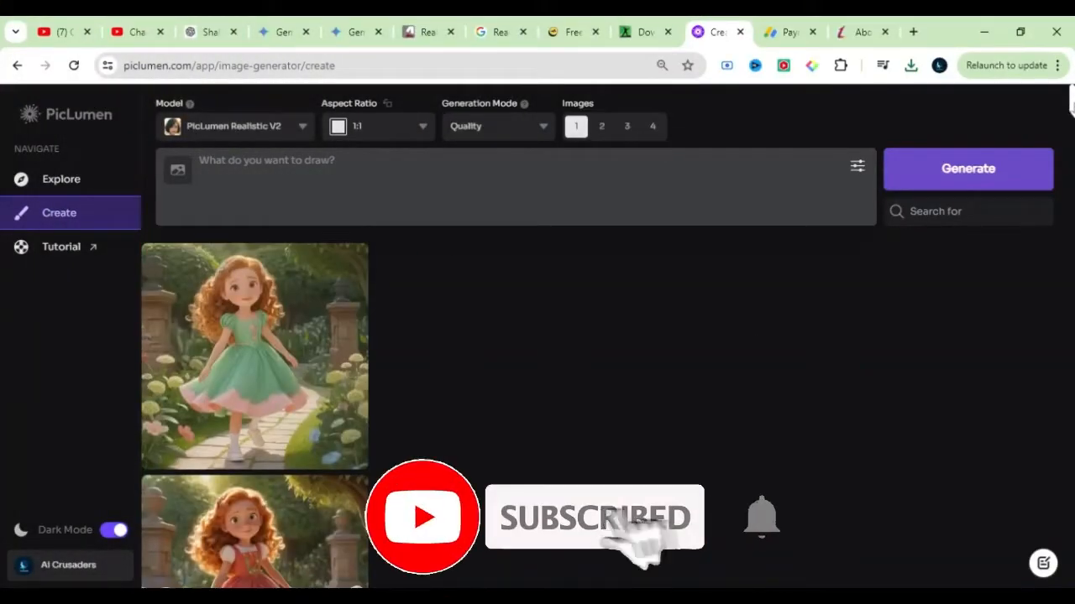
- Enter the Emma prompt: curly-haired girl in purple gown playing with a cat, Pixar style
{"action": "scroll", "scroll_direction": "down", "scroll_amount": 3}
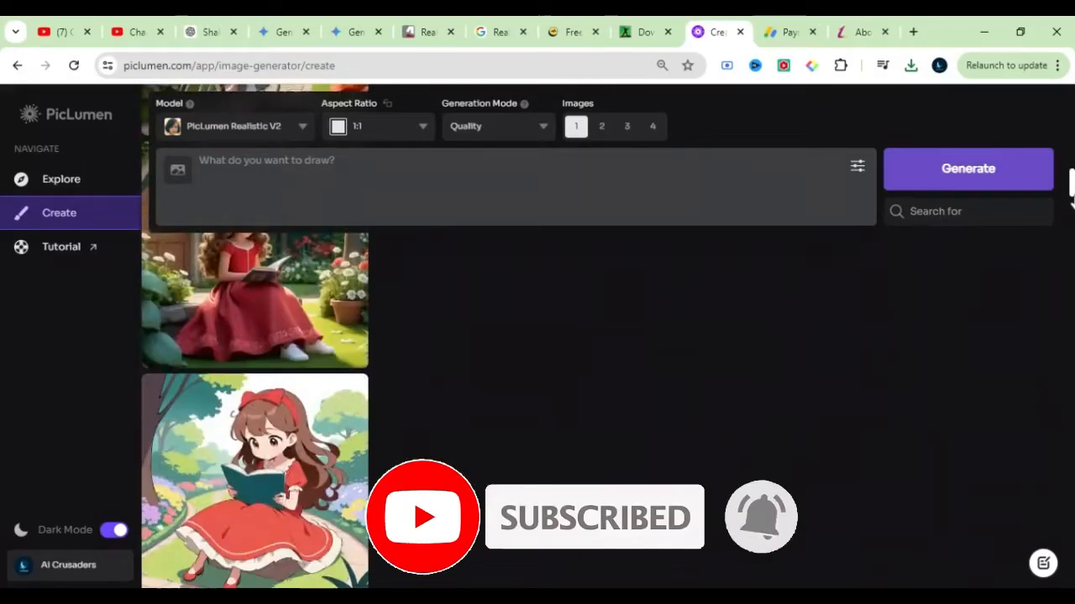
{"action": "scroll", "scroll_direction": "down", "scroll_amount": 3}
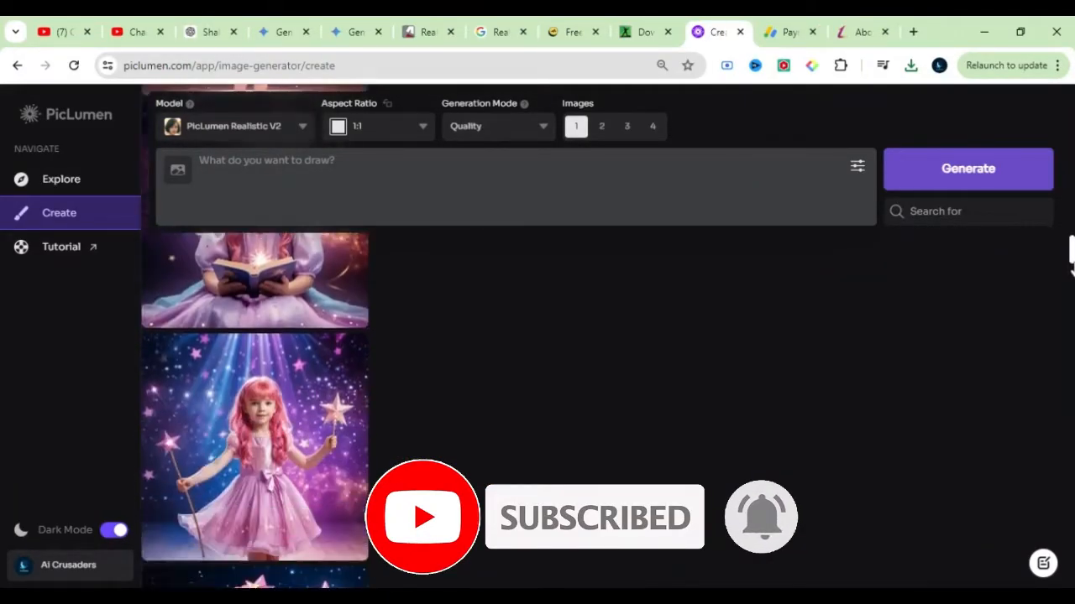
{"action": "scroll", "scroll_direction": "down", "scroll_amount": 3}
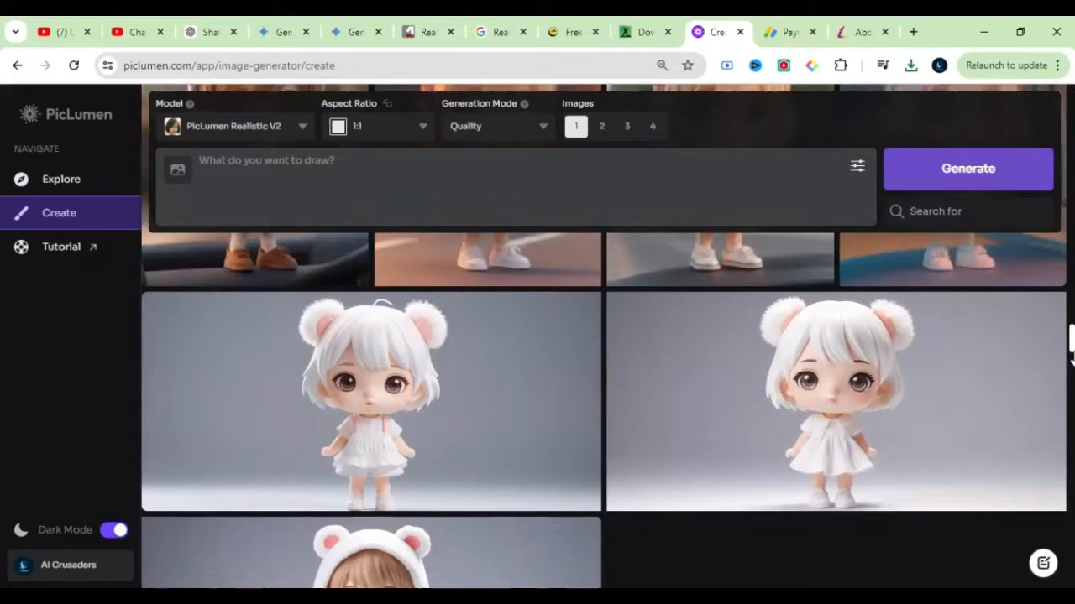
{"action": "scroll", "scroll_direction": "down", "scroll_amount": 3}
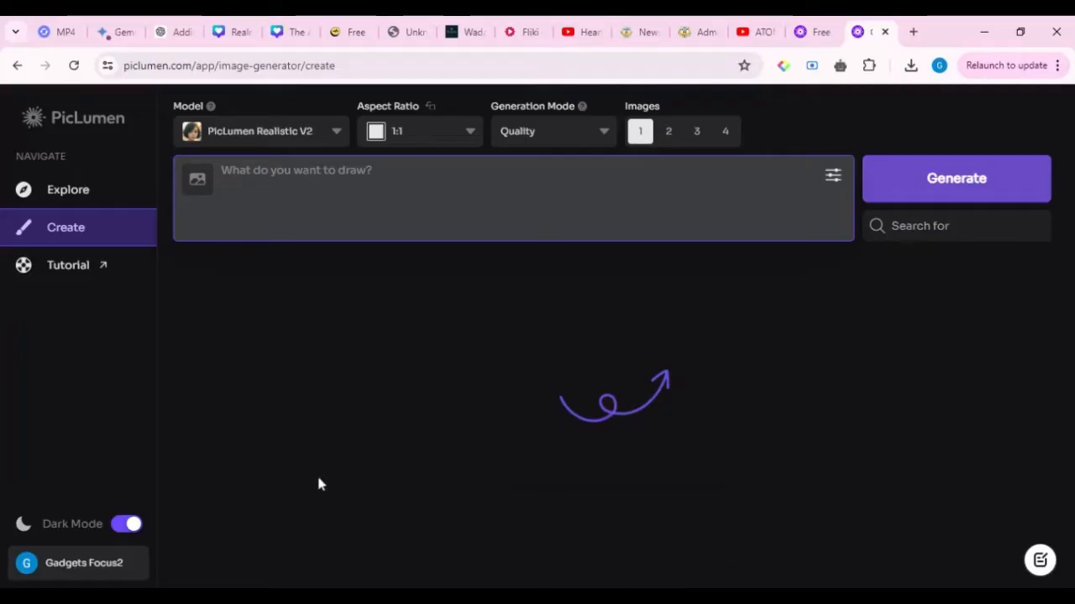
{"action": "mouse_move", "coordinate": [504, 438]}
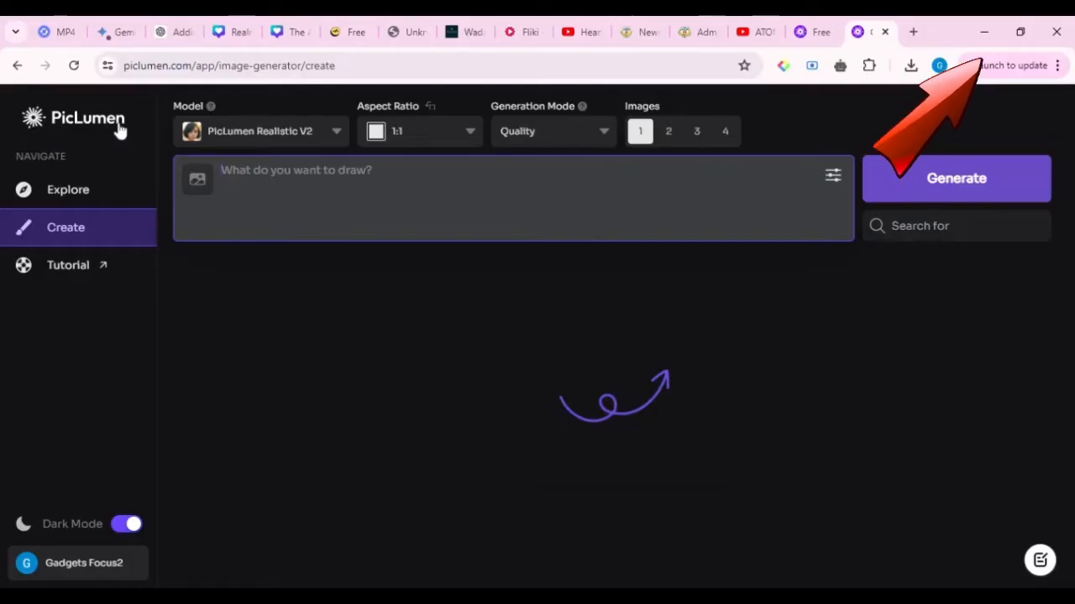
{"action": "mouse_move", "coordinate": [80, 239]}
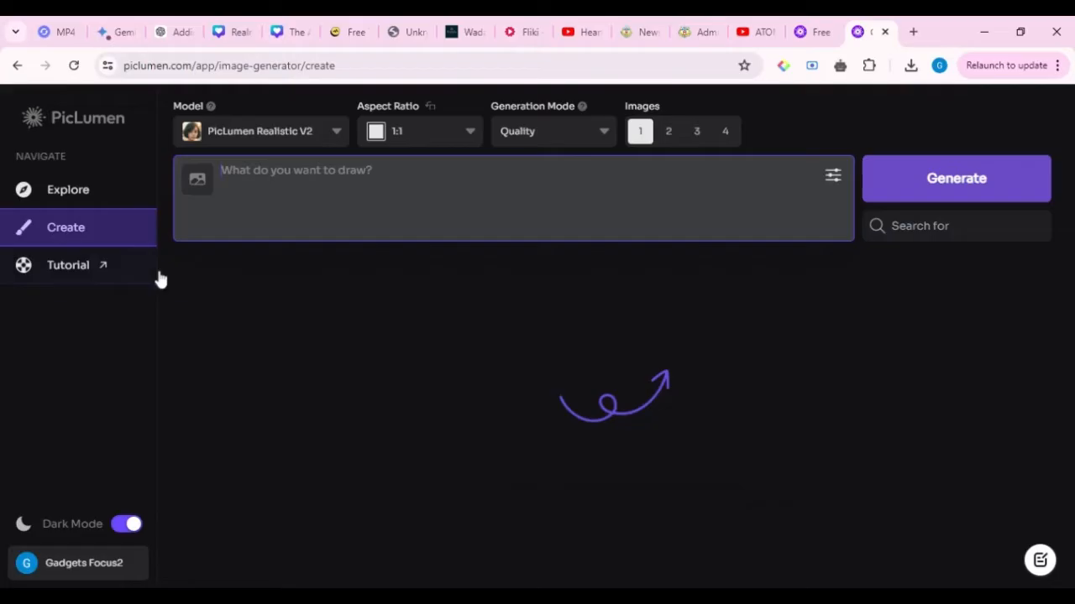
{"action": "mouse_move", "coordinate": [198, 300]}
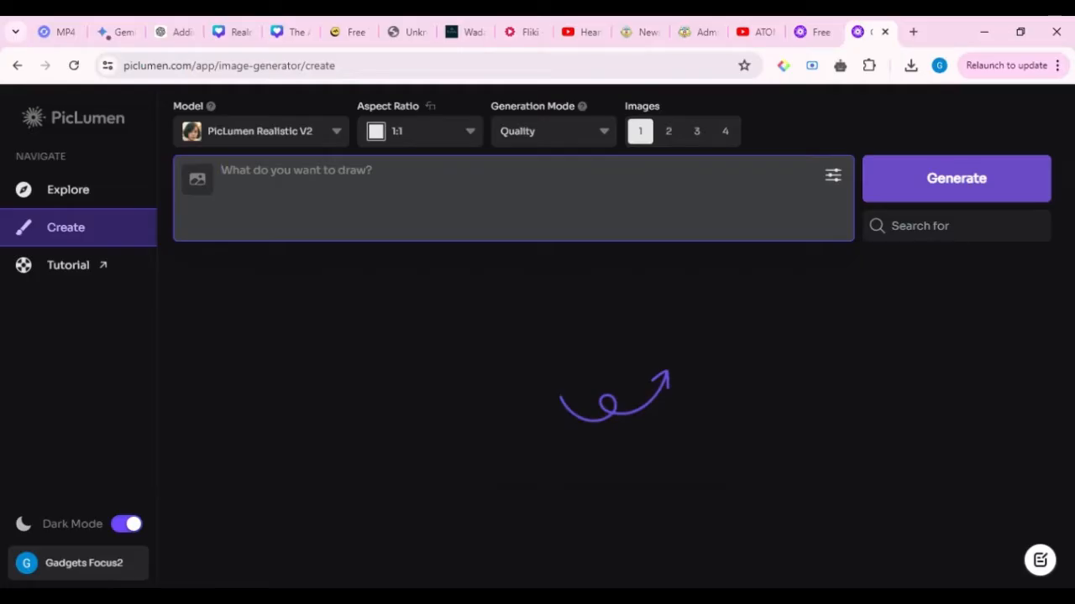
{"action": "type", "text": "Emma, is a 5 years old cute girl with long curly brown hair flat color, a purple beautiful gown, and white shoes, She is playing with a cute in a beautiful garden, a consistent character, in the style of a Pixar fairy tale animation."}
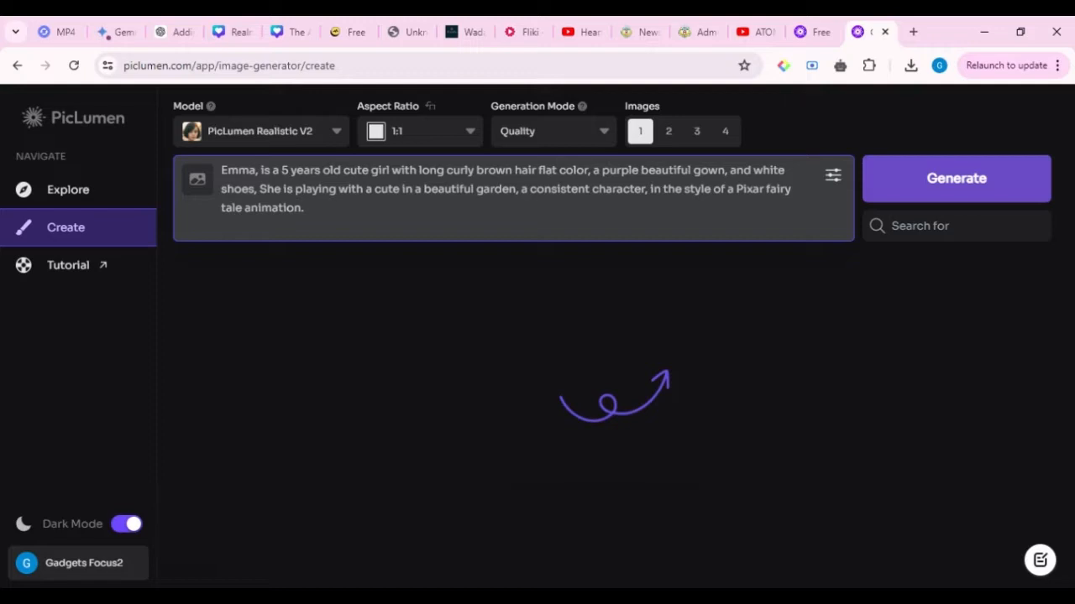
{"action": "type", "text": "cat"}
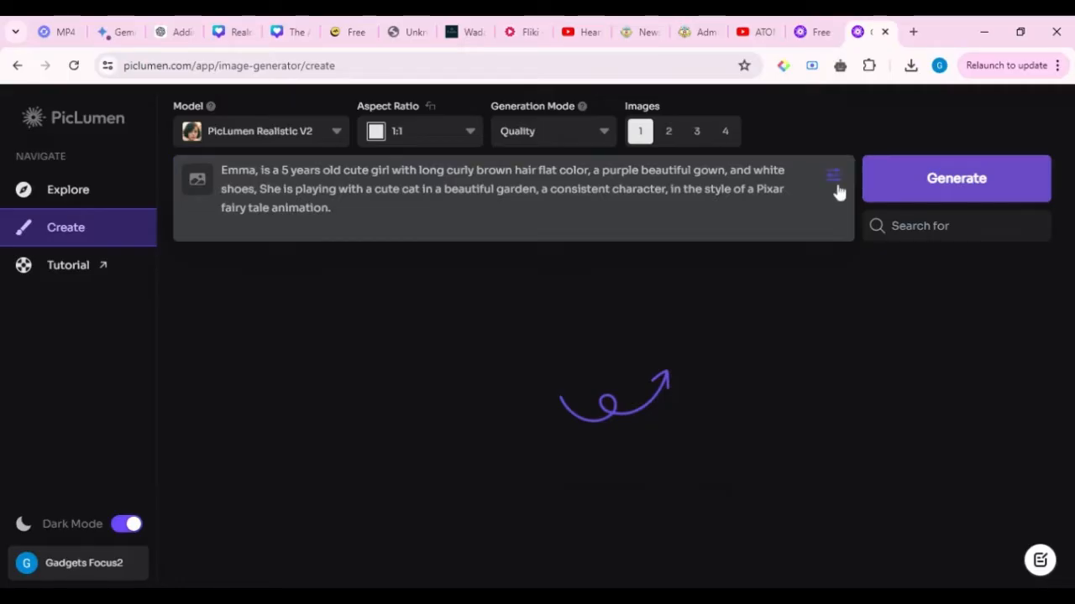
- Enter seed 232323 in the advanced generation settings and close the panel
{"action": "left_click", "coordinate": [832, 176]}
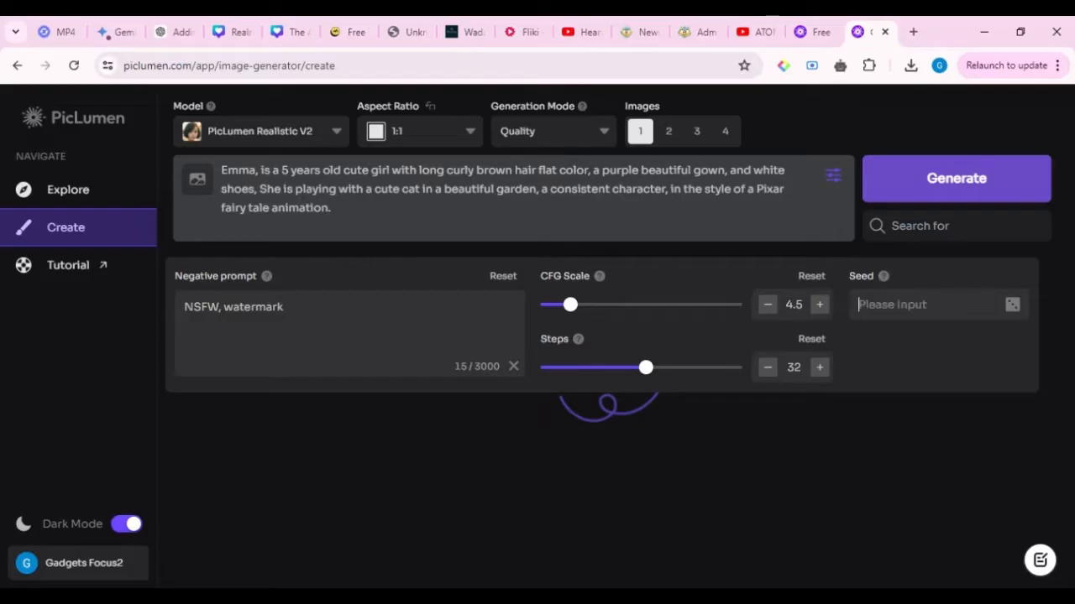
{"action": "type", "text": "2323"}
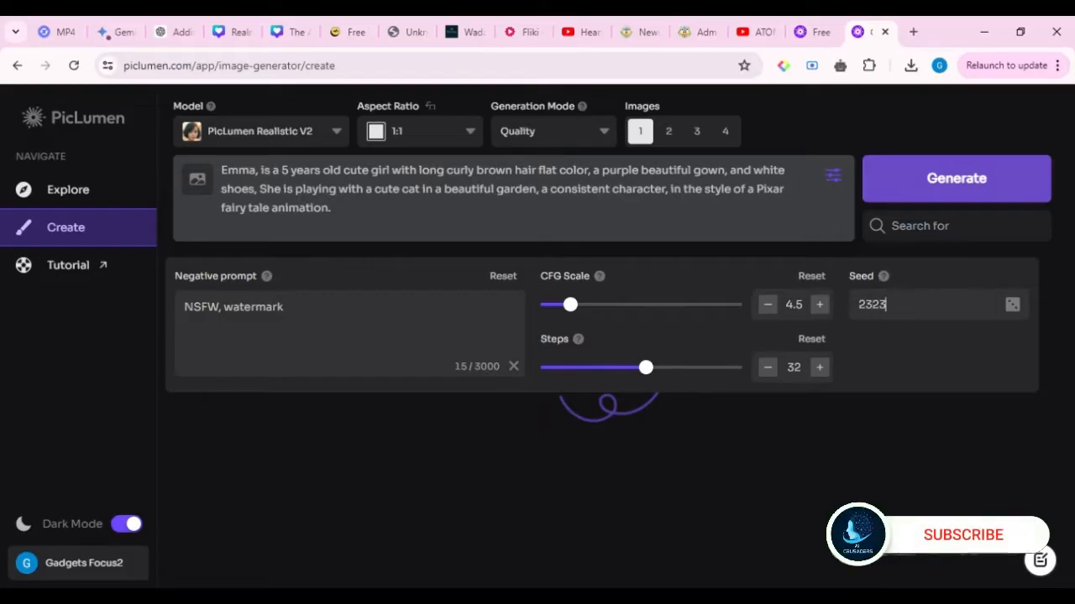
{"action": "type", "text": "23"}
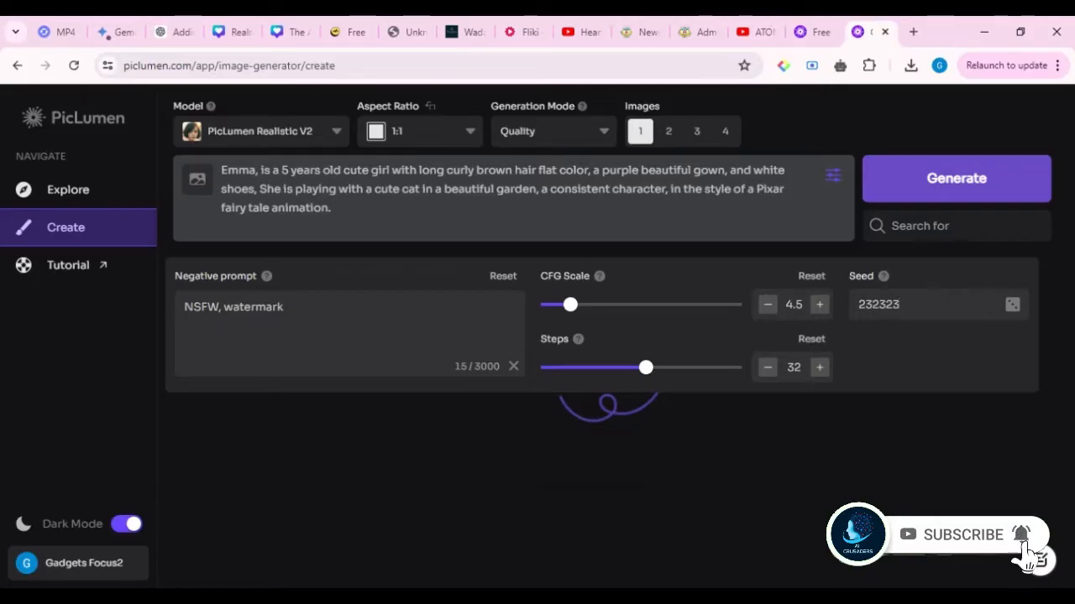
{"action": "left_click", "coordinate": [898, 304]}
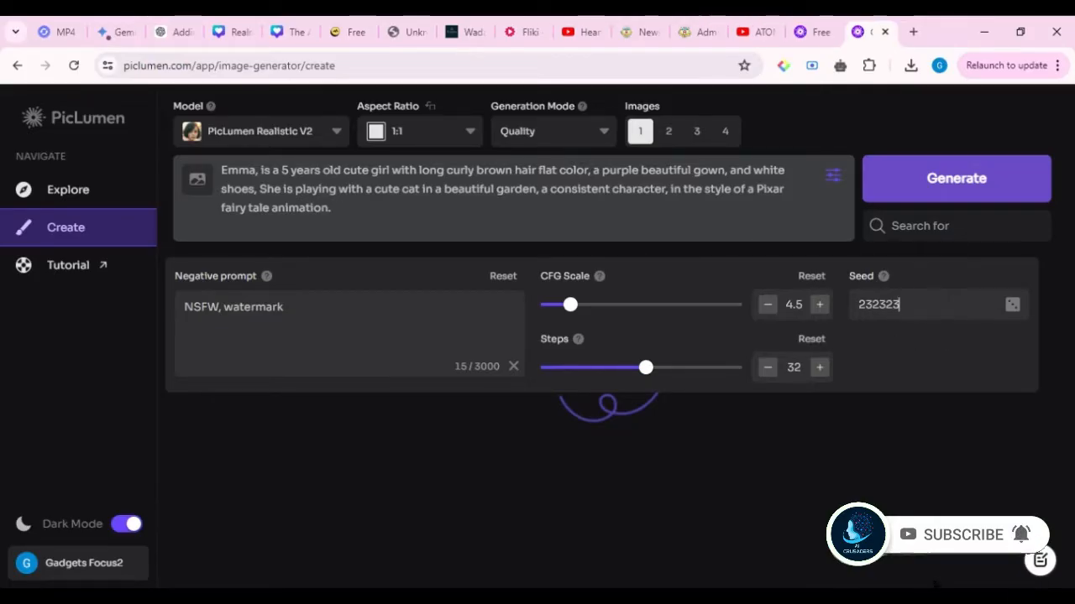
{"action": "left_click", "coordinate": [832, 175]}
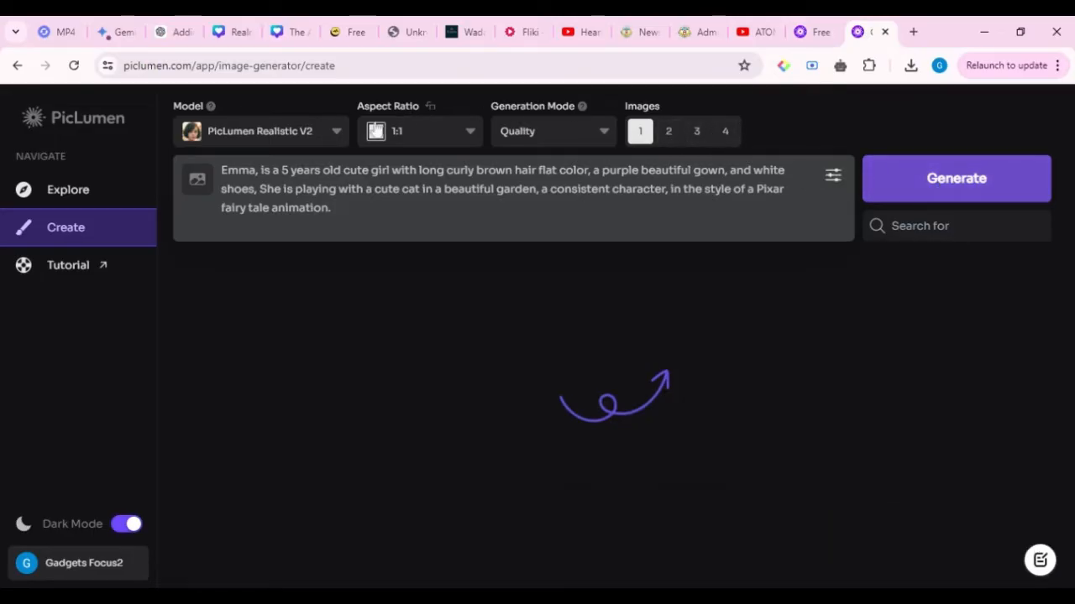
- Keep the PicLumen Realistic V2 model with 1 image and generate the first Emma image
{"action": "left_click", "coordinate": [261, 130]}
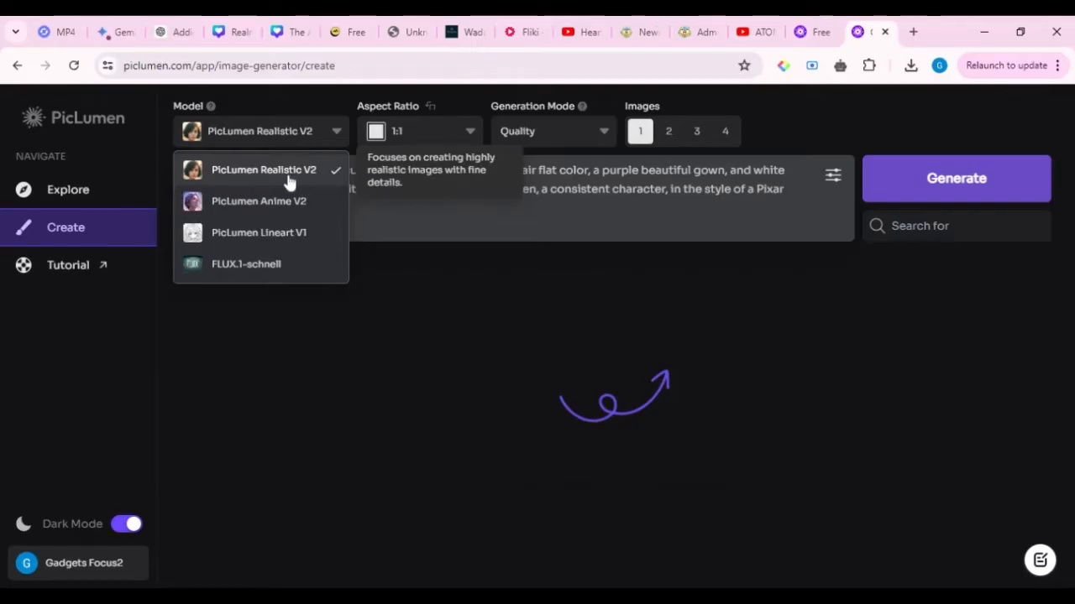
{"action": "left_click", "coordinate": [263, 169]}
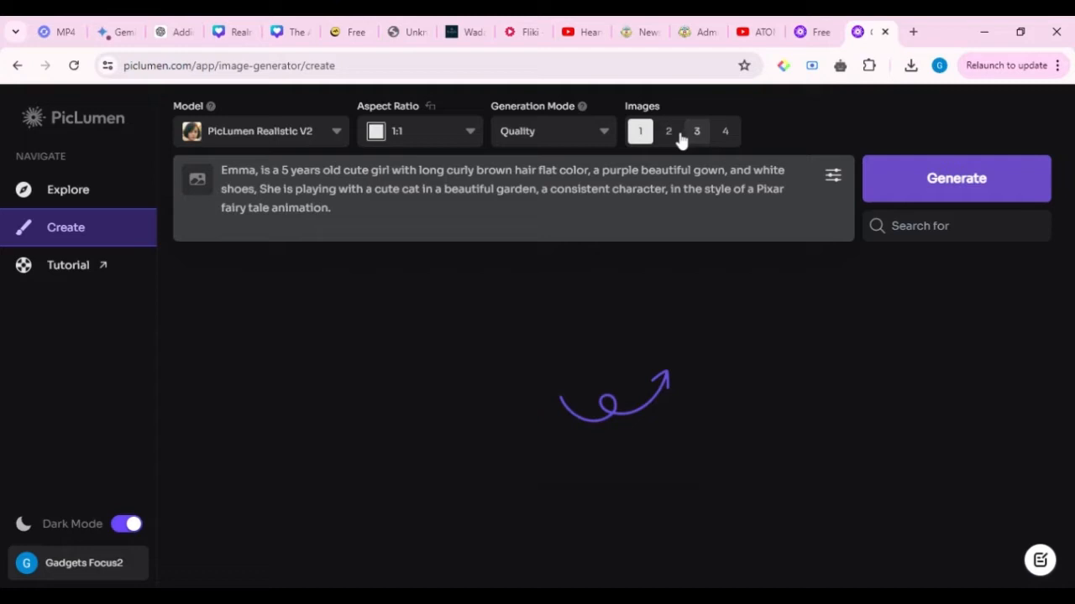
{"action": "left_click", "coordinate": [955, 178]}
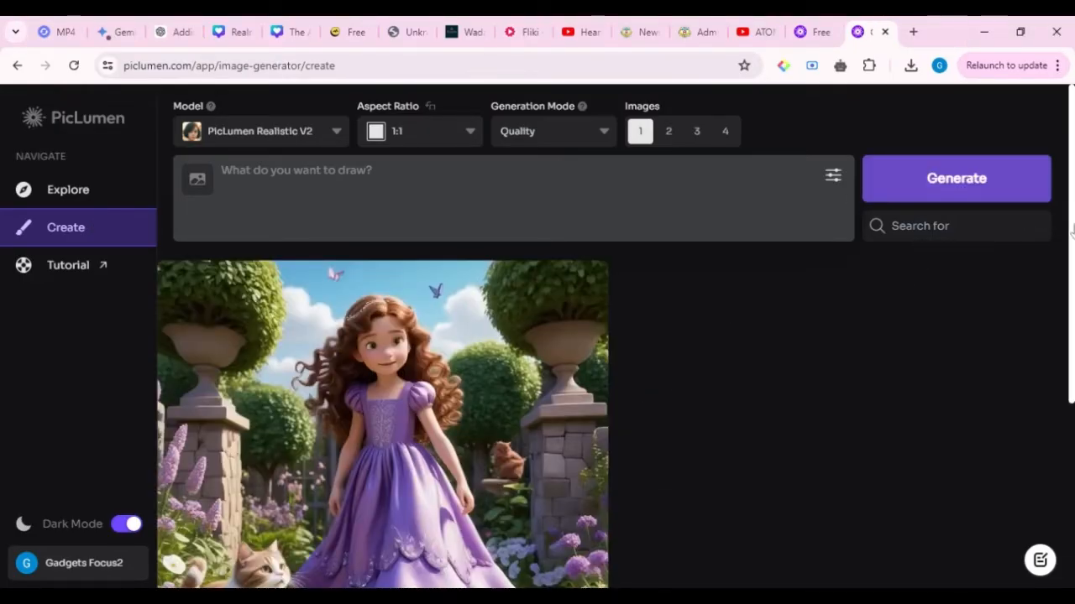
- Return to the empty 'What do you want to draw?' box for a new scene
{"action": "scroll", "scroll_direction": "down", "scroll_amount": 3}
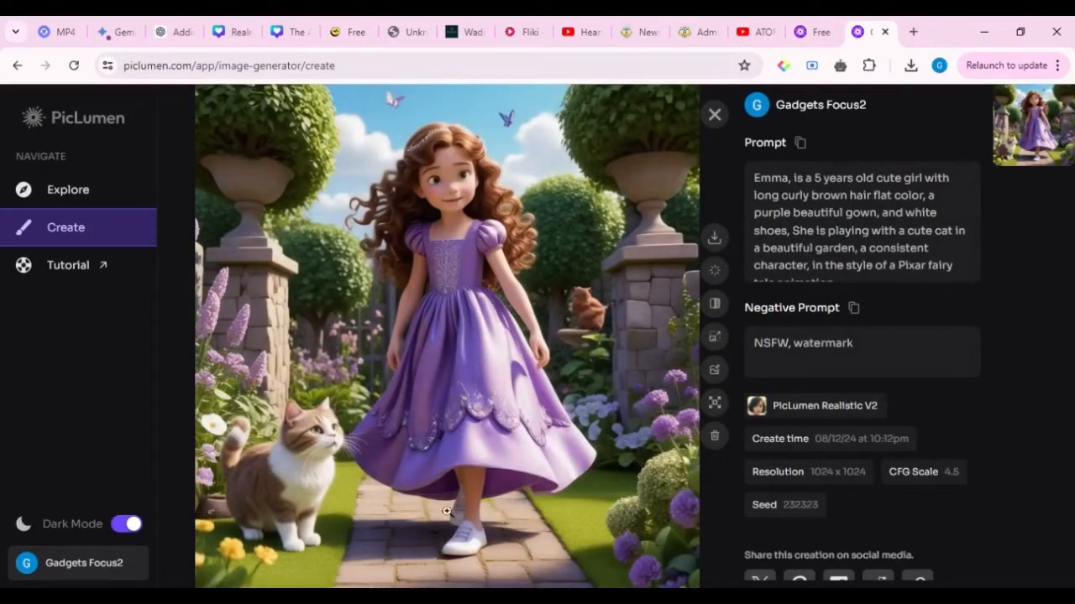
{"action": "mouse_move", "coordinate": [715, 115]}
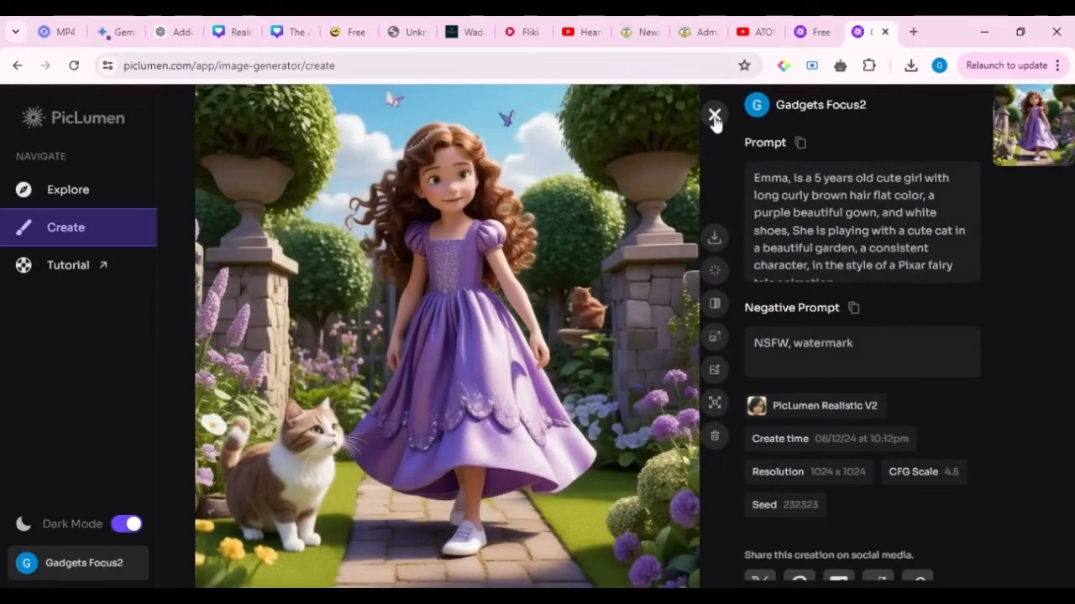
{"action": "left_click", "coordinate": [714, 113]}
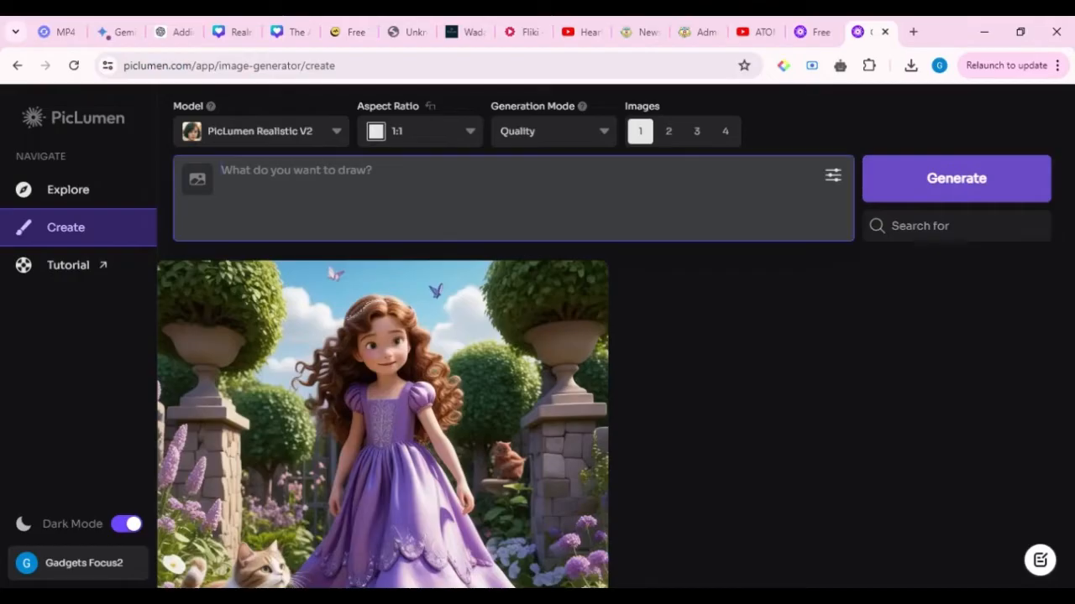
- Write the Emma prompt with her riding a bicycle in the garden
{"action": "type", "text": "Emma, is a 5 years old cute girl with long curly brown hair flat color, a purple beautiful gown, and white shoes, She is playing with a cute in a beautiful garden, a consistent character, in the style of a Pixar fairy tale animation."}
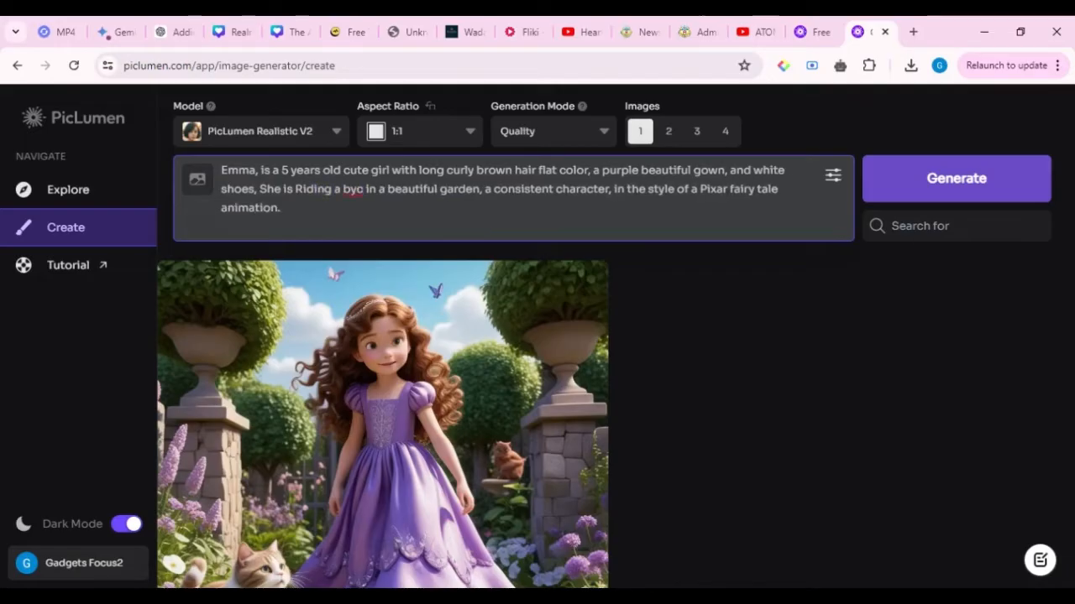
{"action": "type", "text": "cycle"}
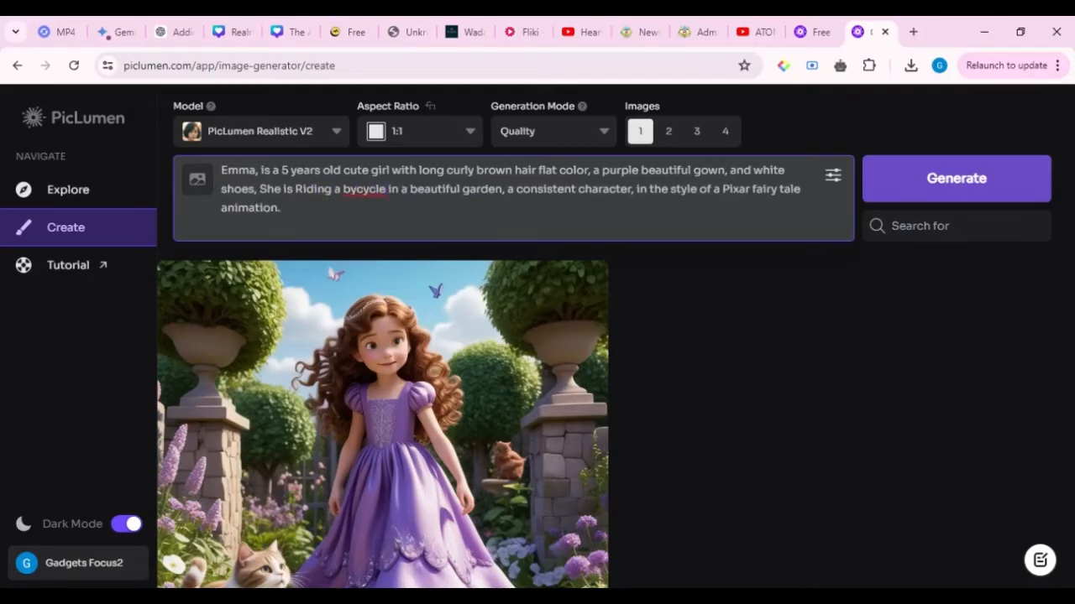
{"action": "type", "text": "bicycle"}
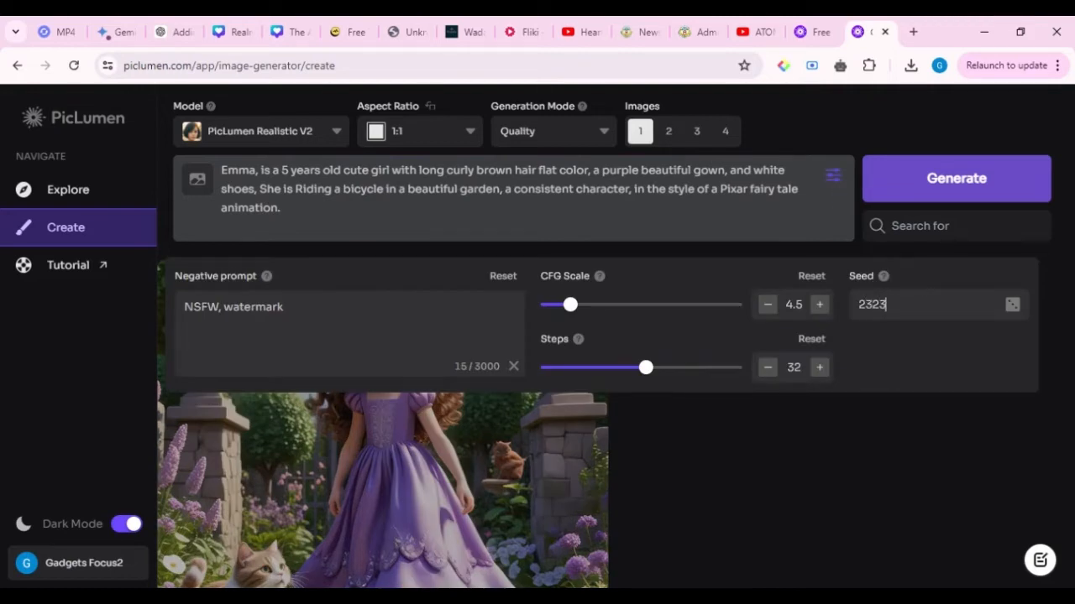
- Generate with seed 232323 and open the bicycle image's details
{"action": "type", "text": "23"}
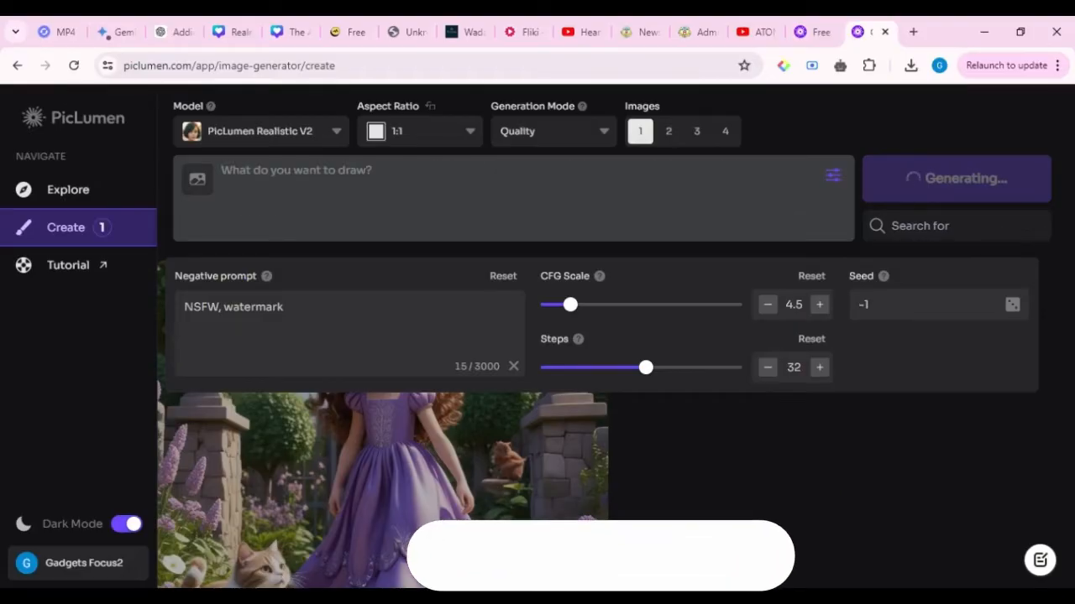
{"action": "scroll", "scroll_direction": "down", "scroll_amount": 3}
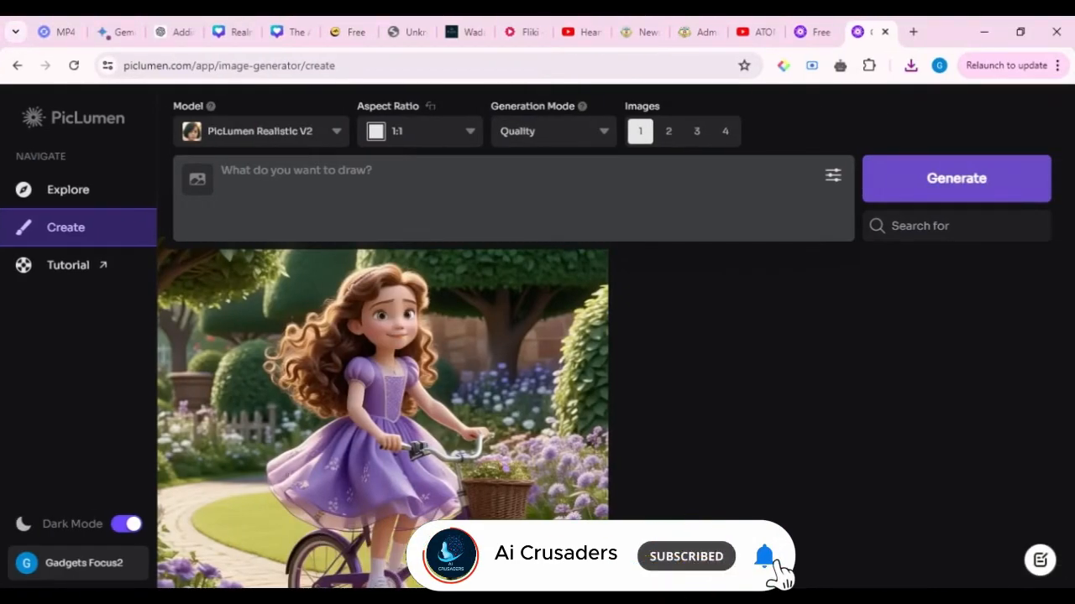
{"action": "left_click", "coordinate": [382, 378]}
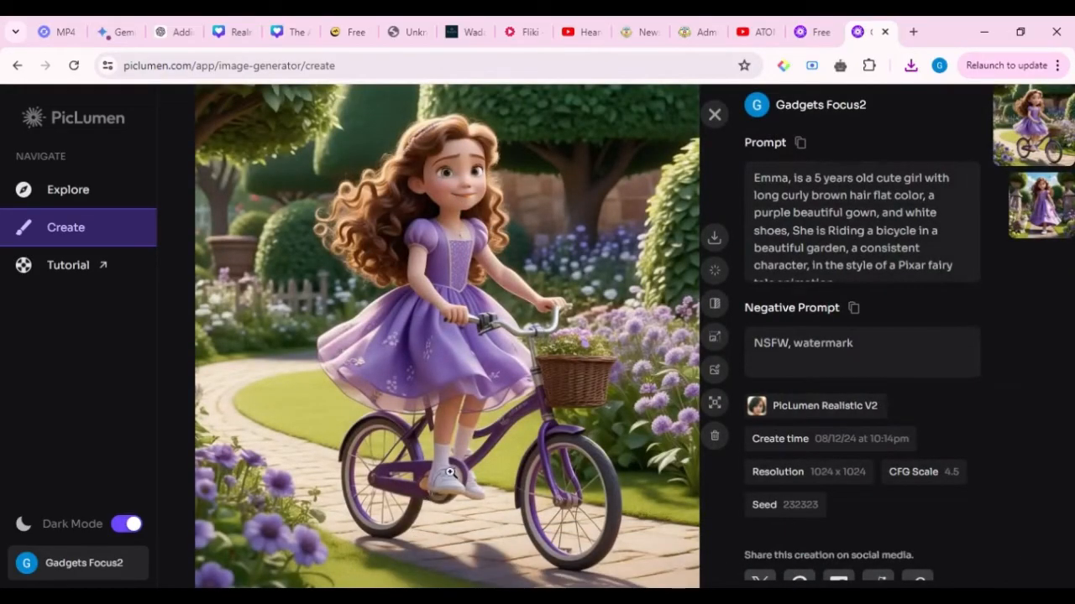
{"action": "mouse_move", "coordinate": [466, 320]}
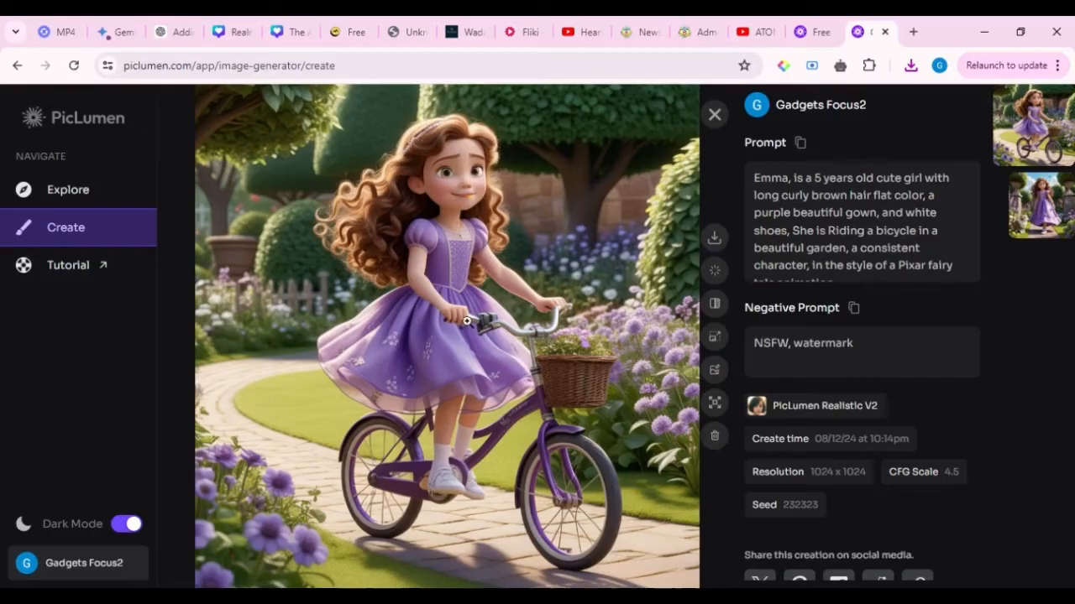
{"action": "mouse_move", "coordinate": [621, 199]}
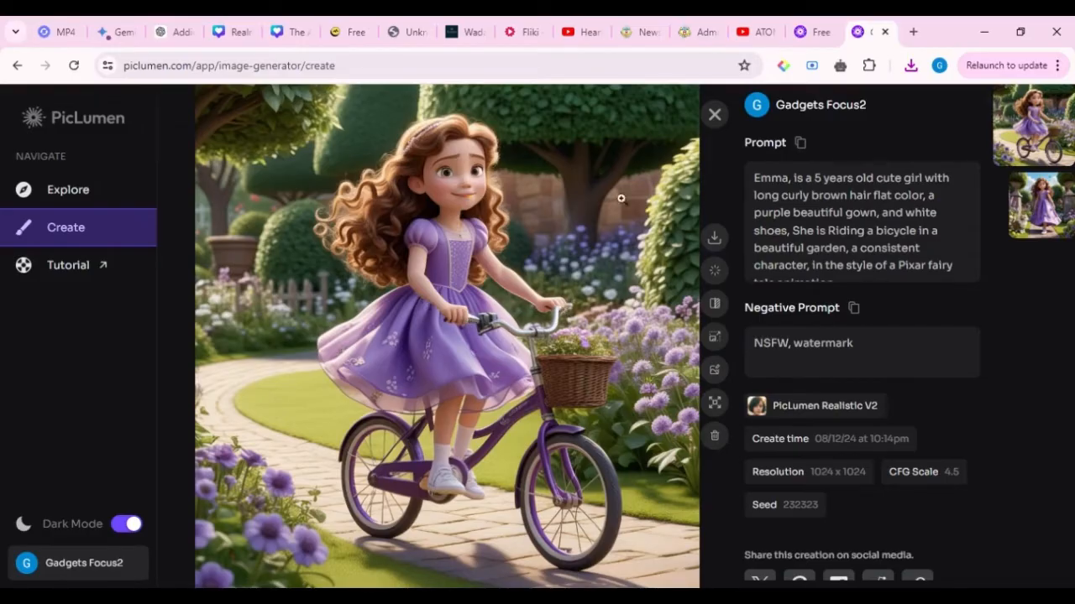
- Close the bicycle details and generate Emma reading a book in the garden
{"action": "left_click", "coordinate": [714, 114]}
{"action": "type", "text": "2"}
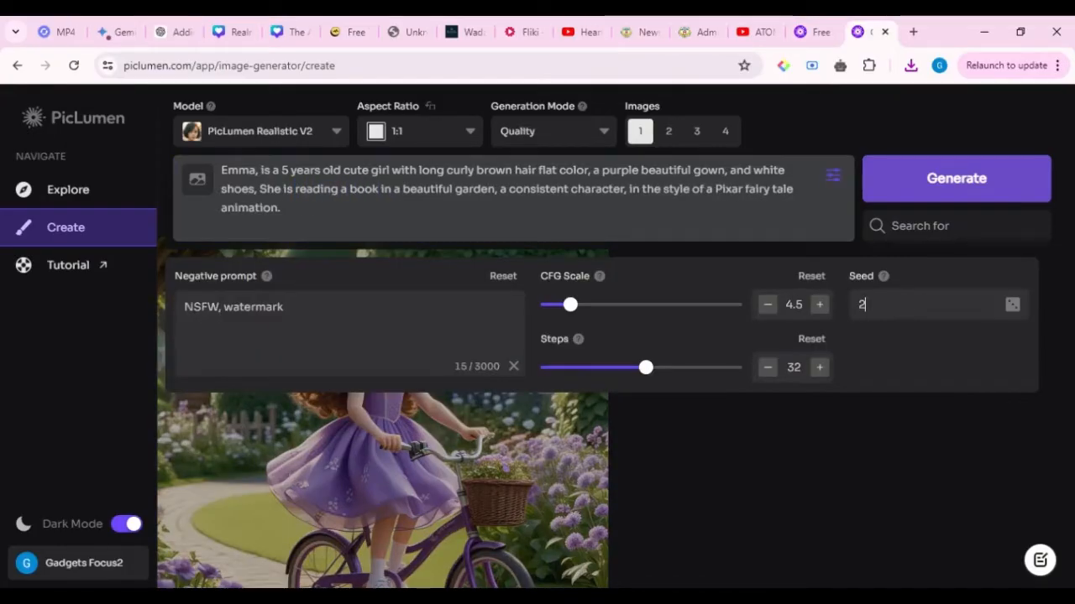
{"action": "left_click", "coordinate": [956, 178]}
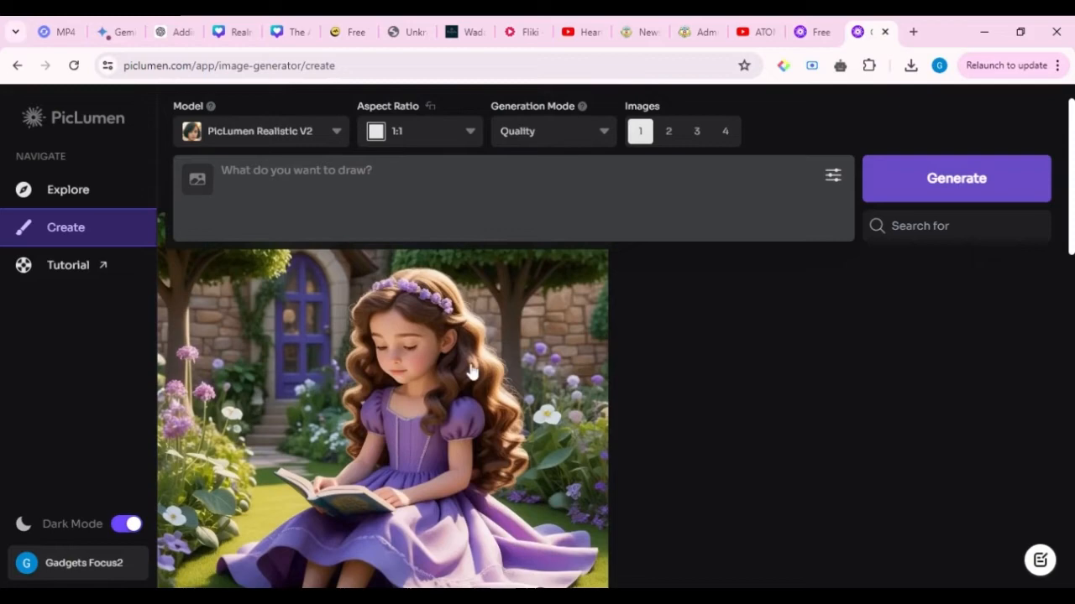
{"action": "mouse_move", "coordinate": [1070, 183]}
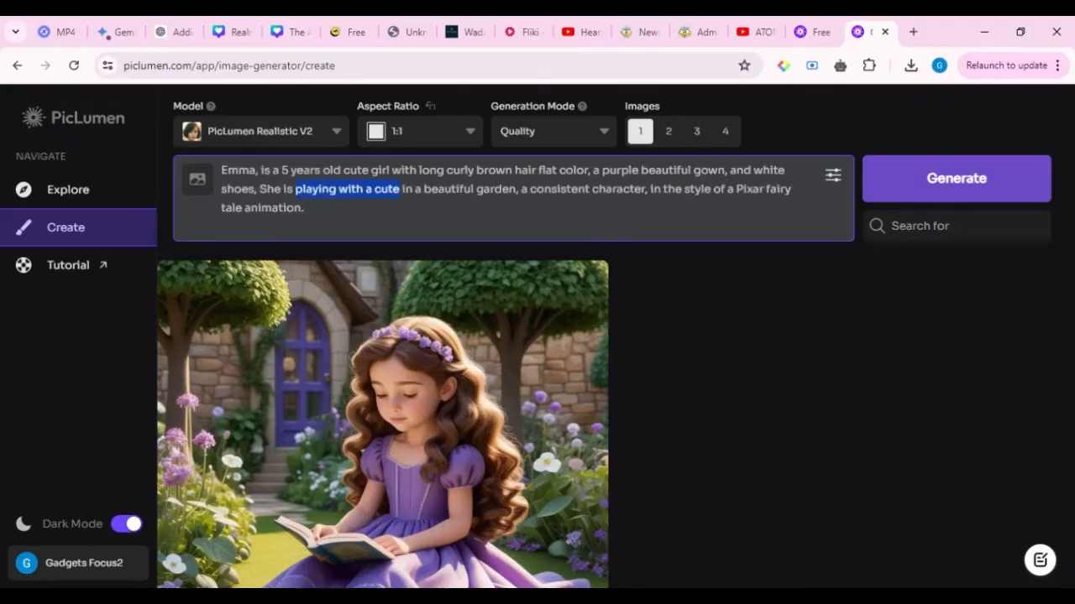
- Change the prompt's action to 'dancing in rain' and generate the image
{"action": "type", "text": "dancing in rain"}
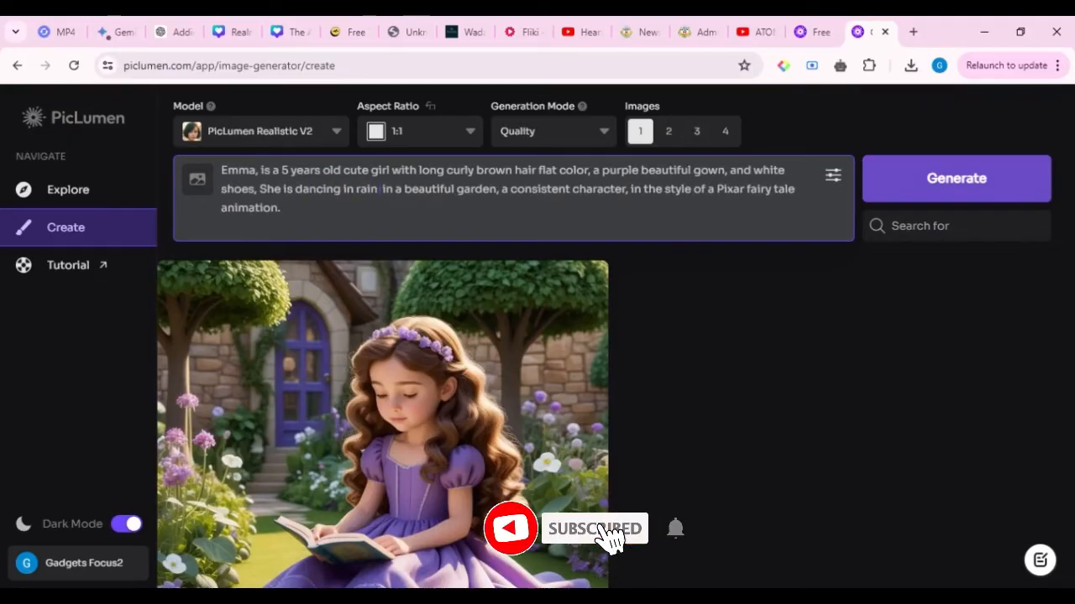
{"action": "left_click", "coordinate": [956, 178]}
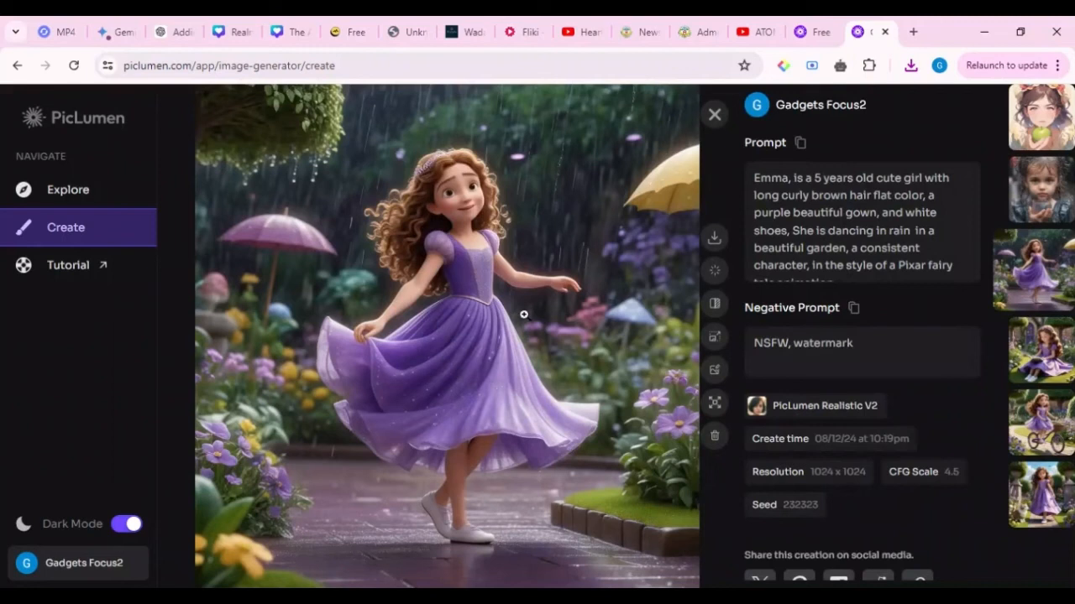
{"action": "left_click", "coordinate": [714, 237]}
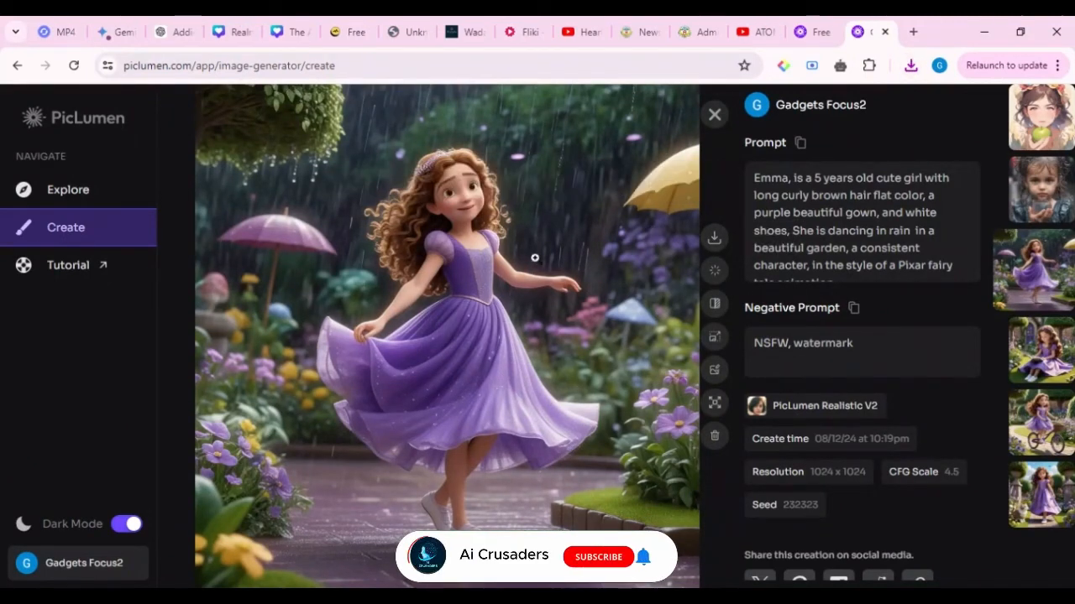
{"action": "mouse_move", "coordinate": [715, 304]}
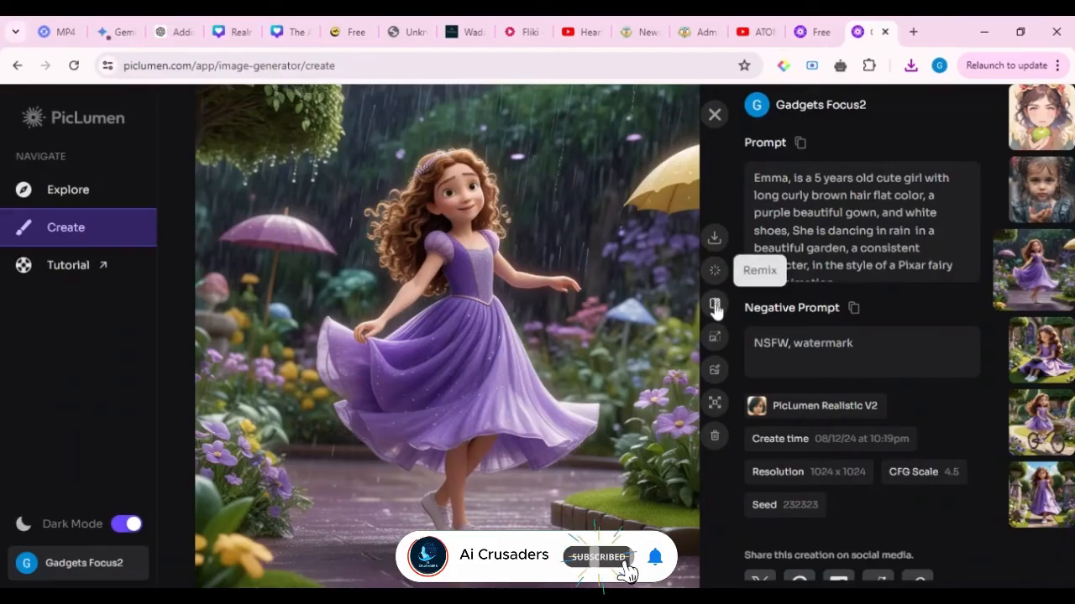
{"action": "mouse_move", "coordinate": [714, 340]}
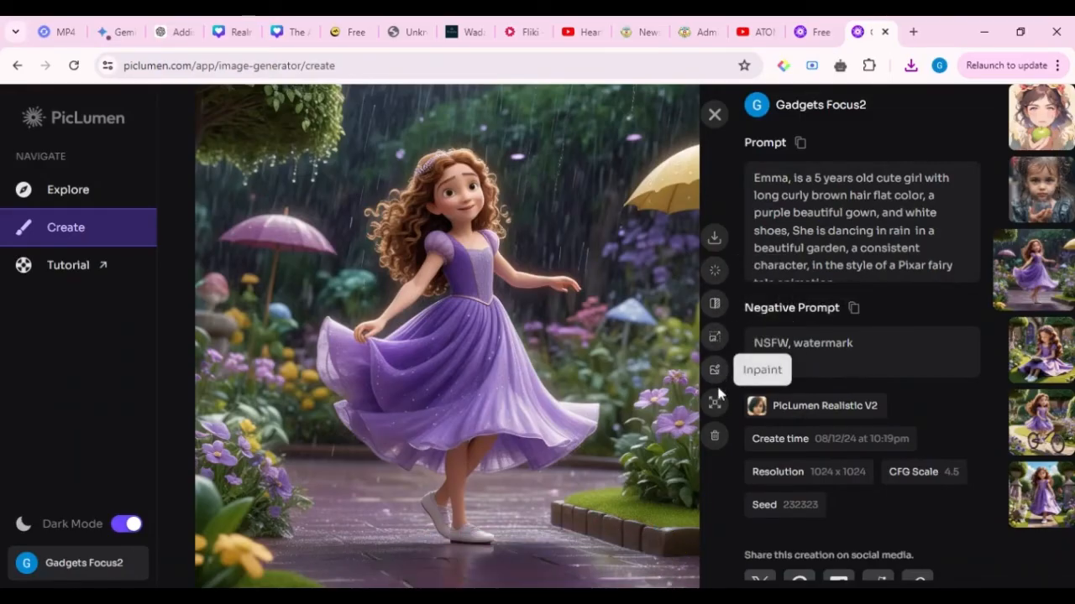
{"action": "mouse_move", "coordinate": [715, 436]}
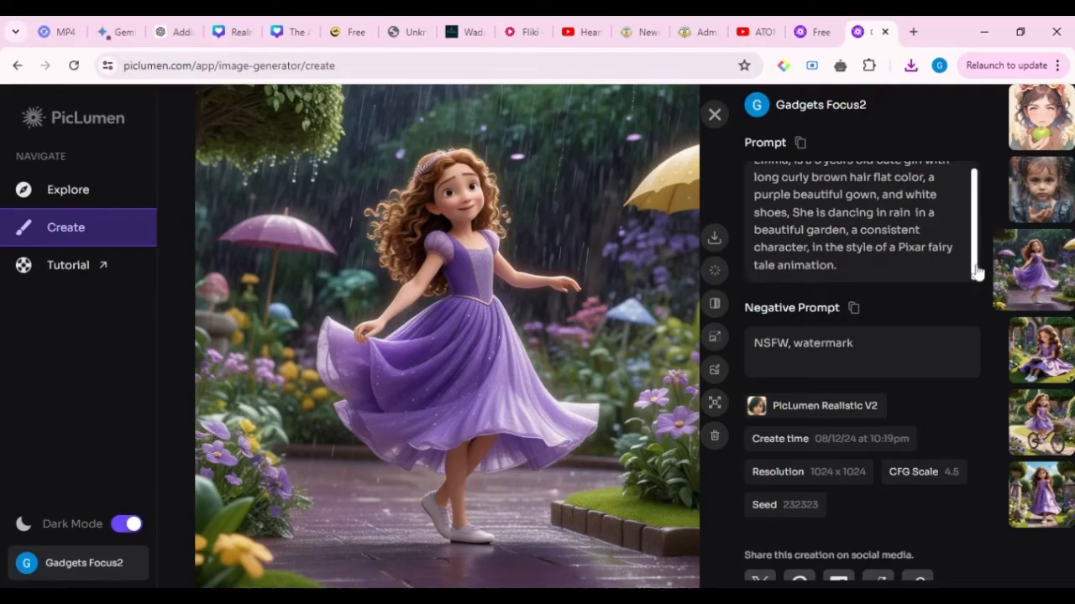
{"action": "scroll", "scroll_direction": "up", "scroll_amount": 3}
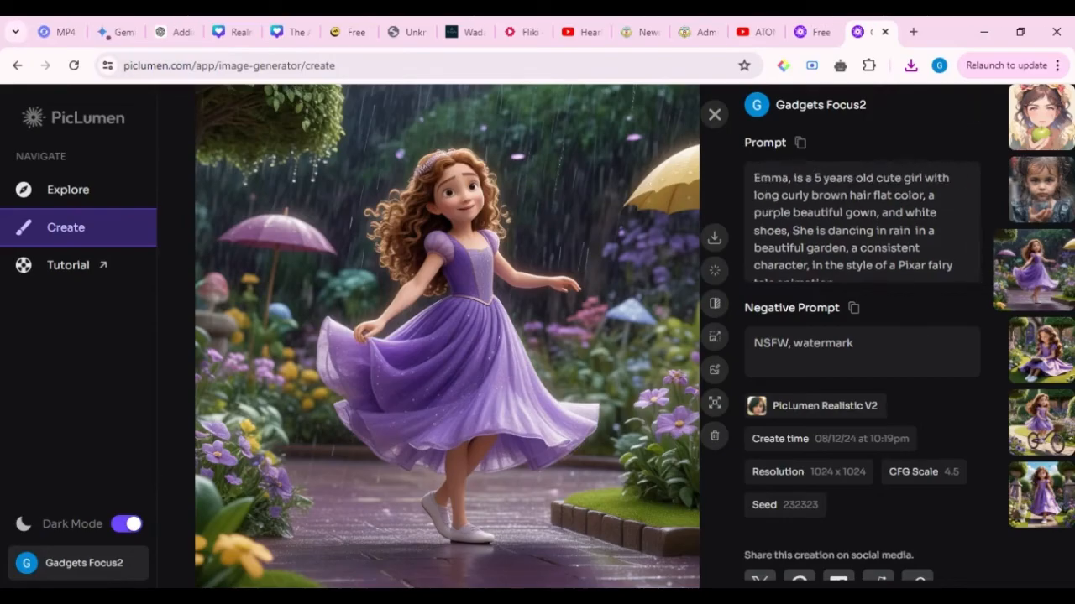